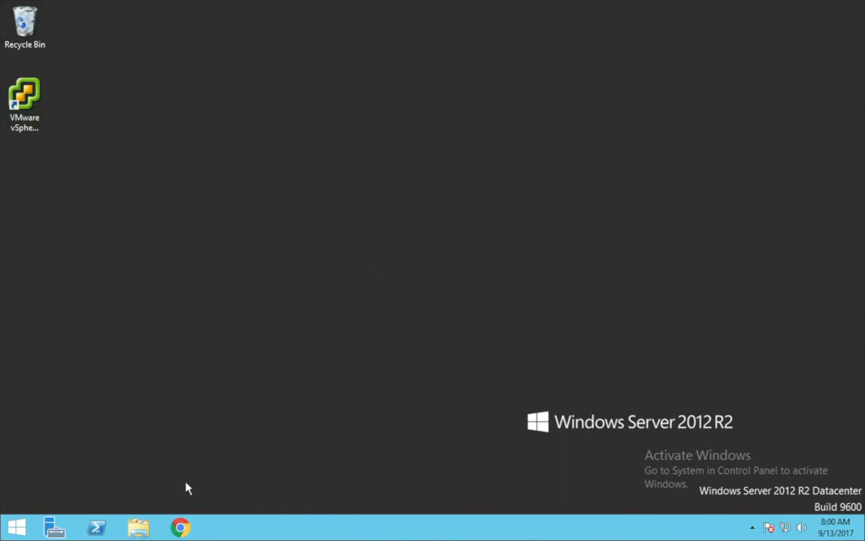
{"action": "mouse_move", "coordinate": [180, 526]}
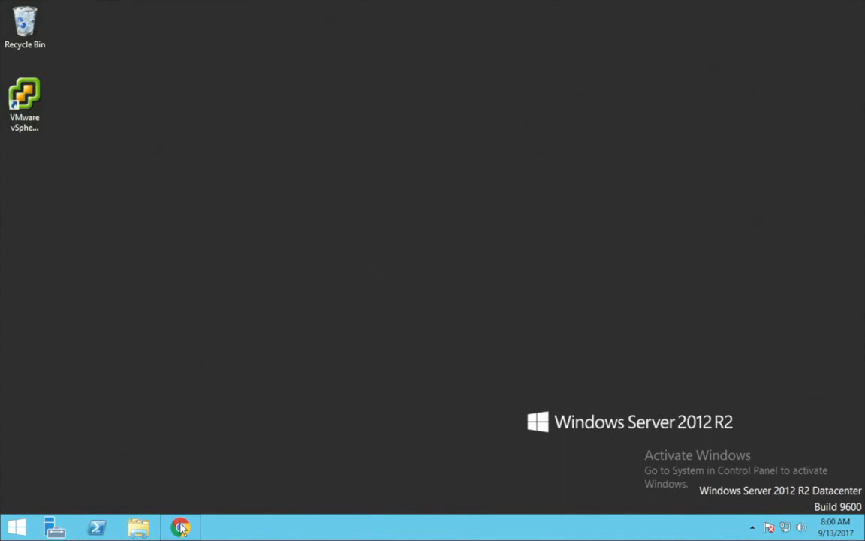
Step: Download the Vembu BDR Suite installer from vembu.com in Chrome
{"action": "left_click", "coordinate": [179, 525]}
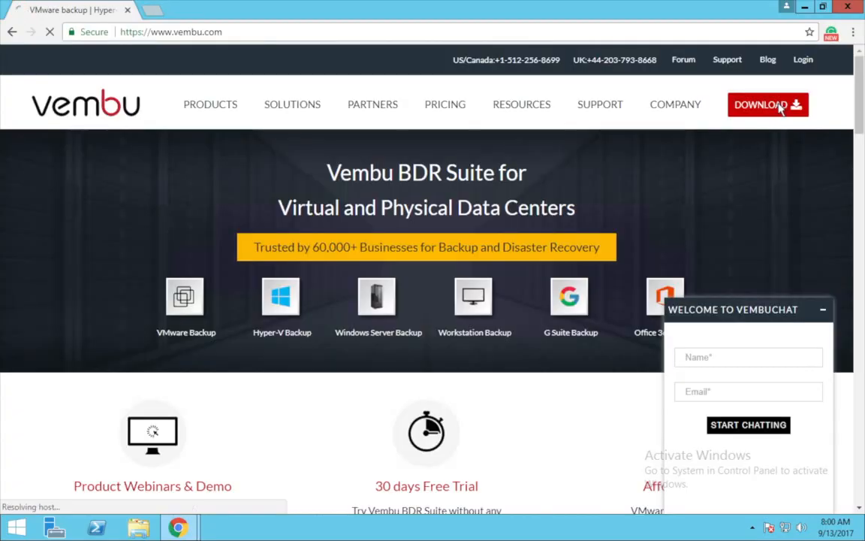
{"action": "left_click", "coordinate": [766, 105]}
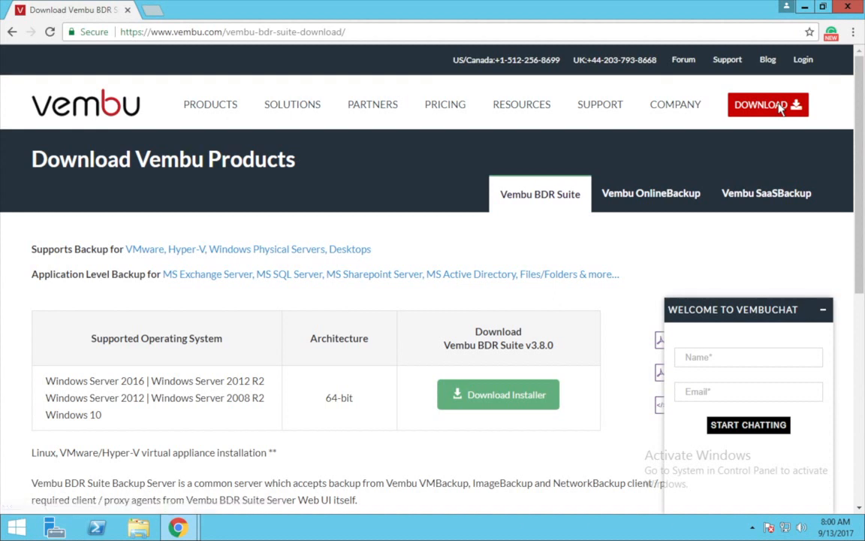
{"action": "mouse_move", "coordinate": [749, 120]}
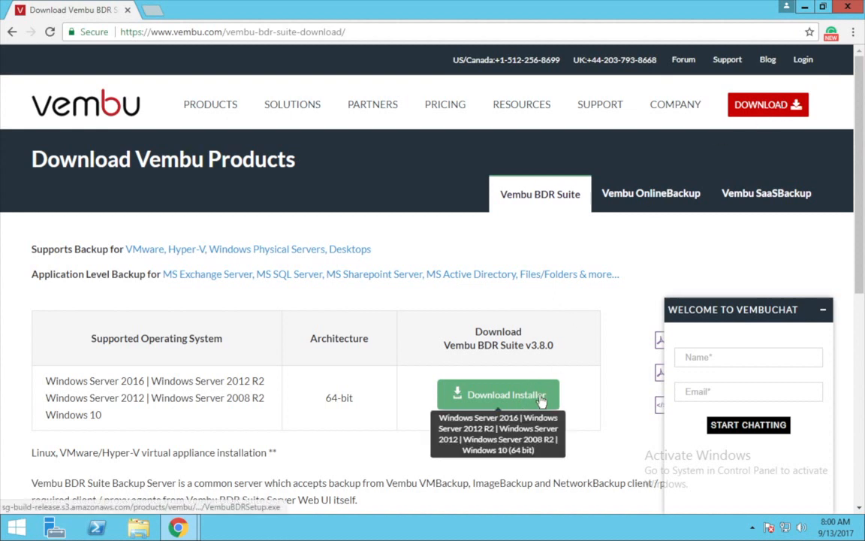
{"action": "left_click", "coordinate": [499, 394]}
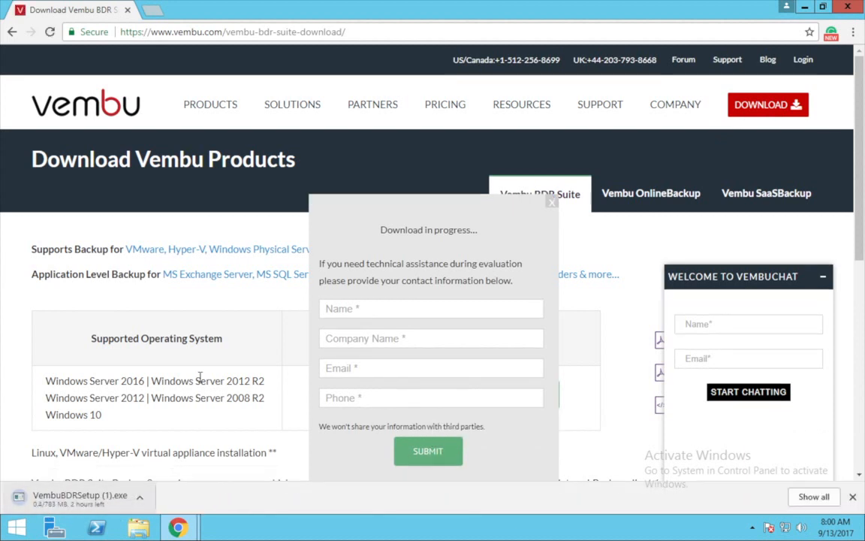
{"action": "type", "text": "Venyl"}
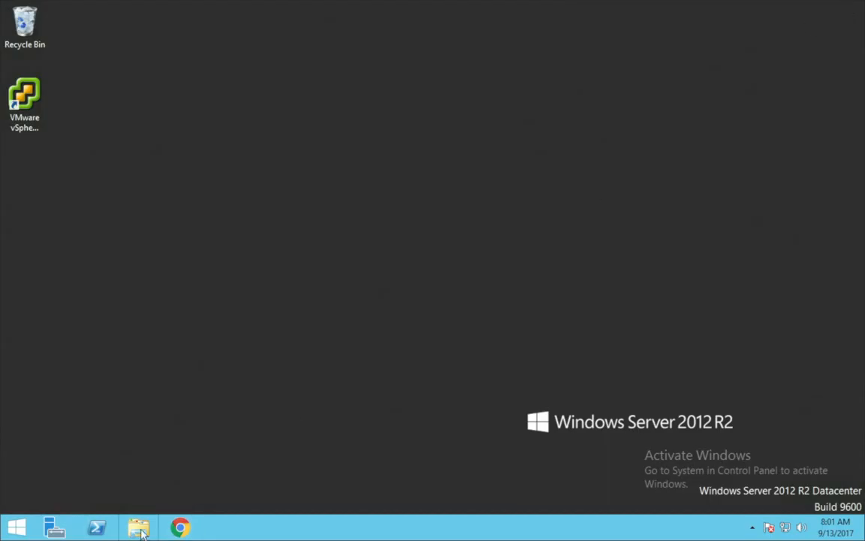
Step: Launch the downloaded VembuBDRSetup installer from the Downloads folder
{"action": "left_click", "coordinate": [139, 526]}
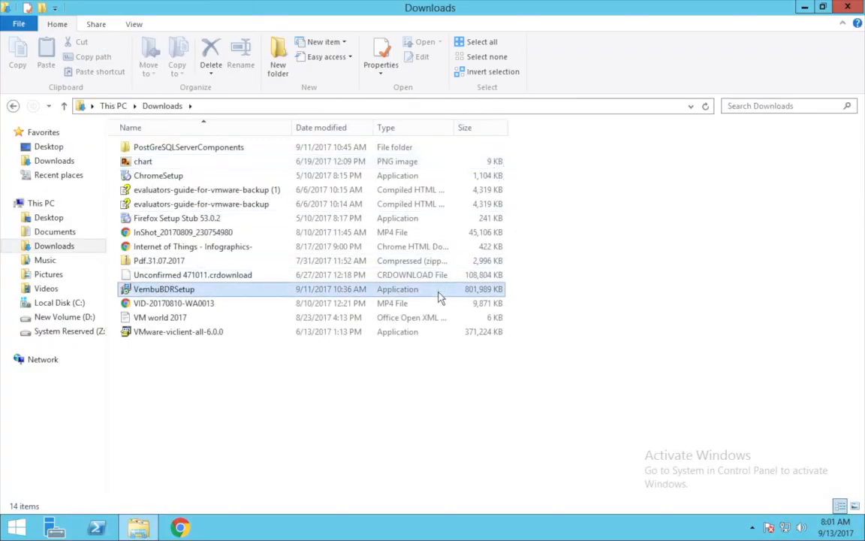
{"action": "double_click", "coordinate": [164, 288]}
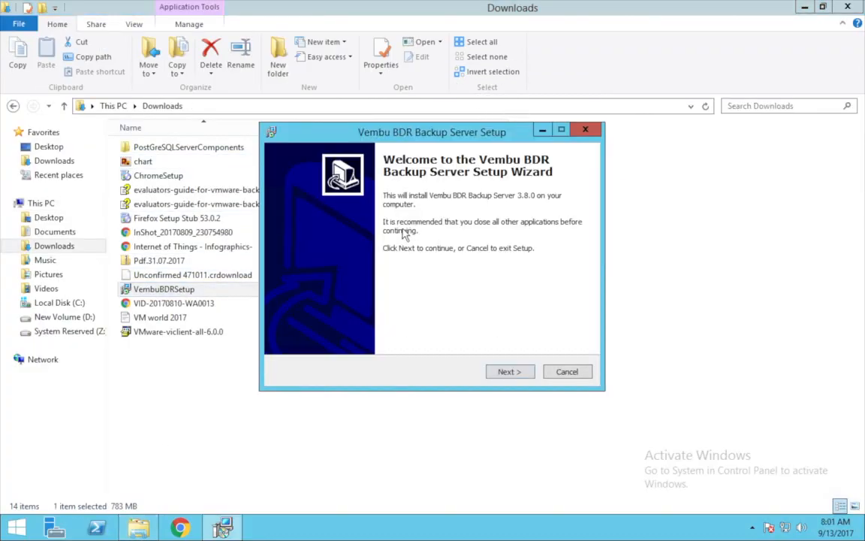
{"action": "mouse_move", "coordinate": [503, 326]}
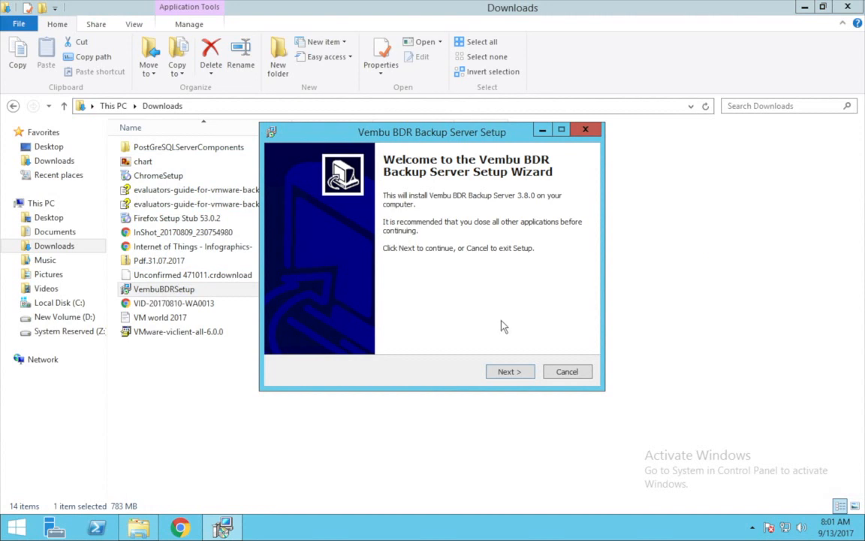
Step: Begin the setup wizard and accept the Vembu end user license agreement
{"action": "left_click", "coordinate": [511, 372]}
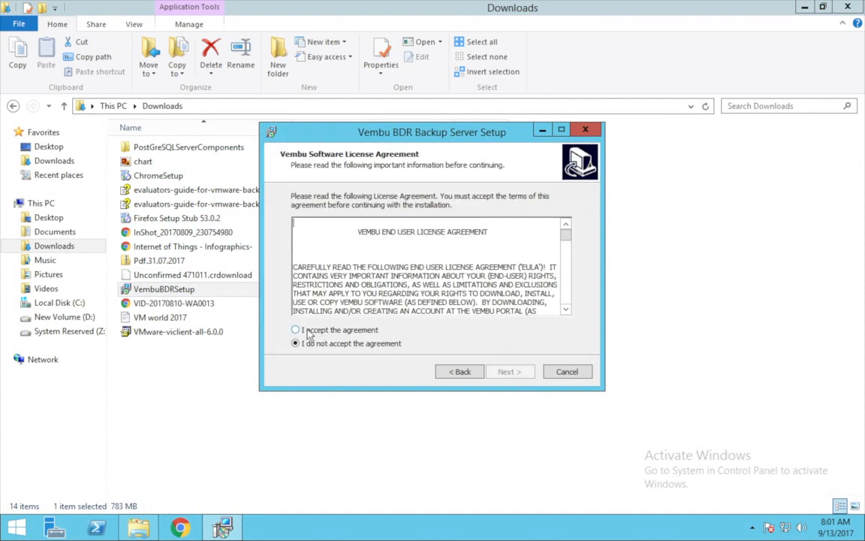
{"action": "left_click", "coordinate": [294, 331]}
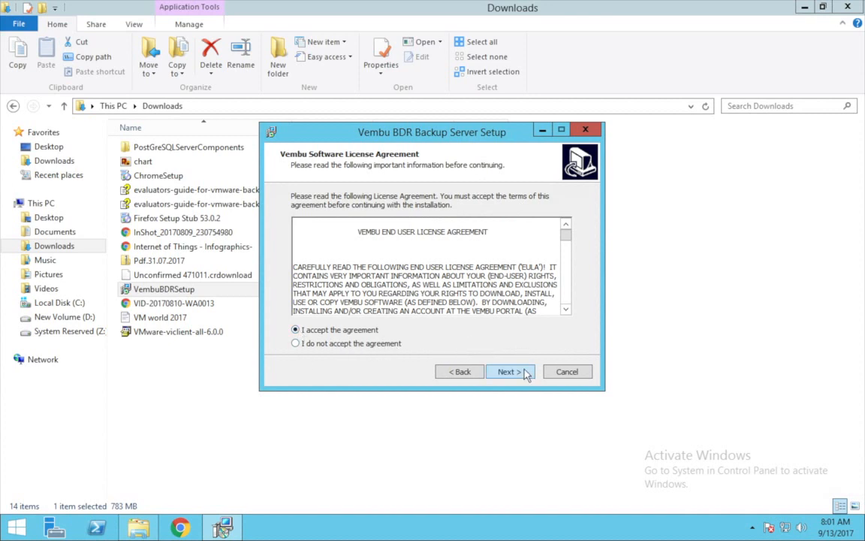
Step: Reach the Default Settings page and enable 'Let me customize the configurations'
{"action": "left_click", "coordinate": [506, 371]}
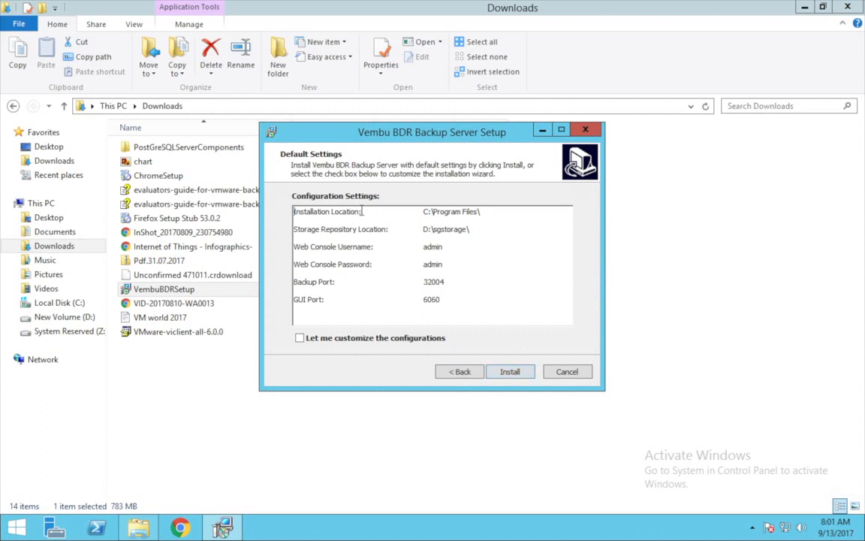
{"action": "mouse_move", "coordinate": [490, 230]}
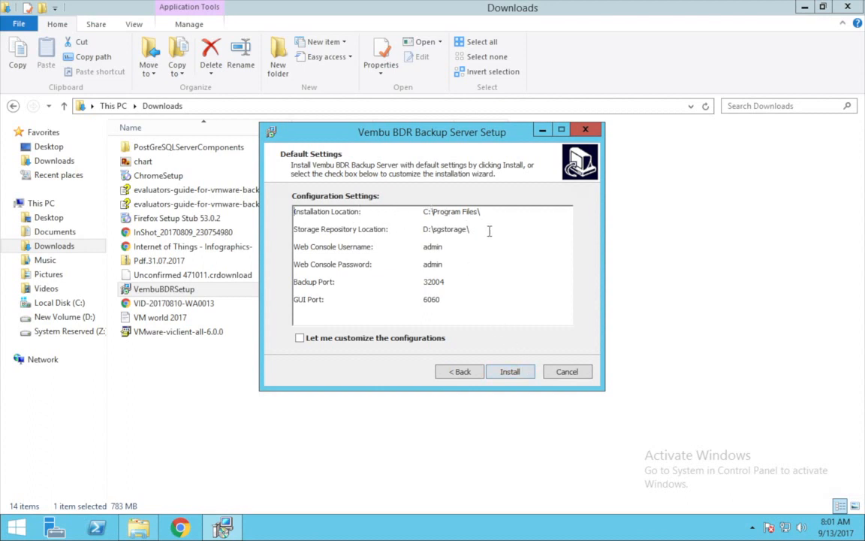
{"action": "mouse_move", "coordinate": [504, 254]}
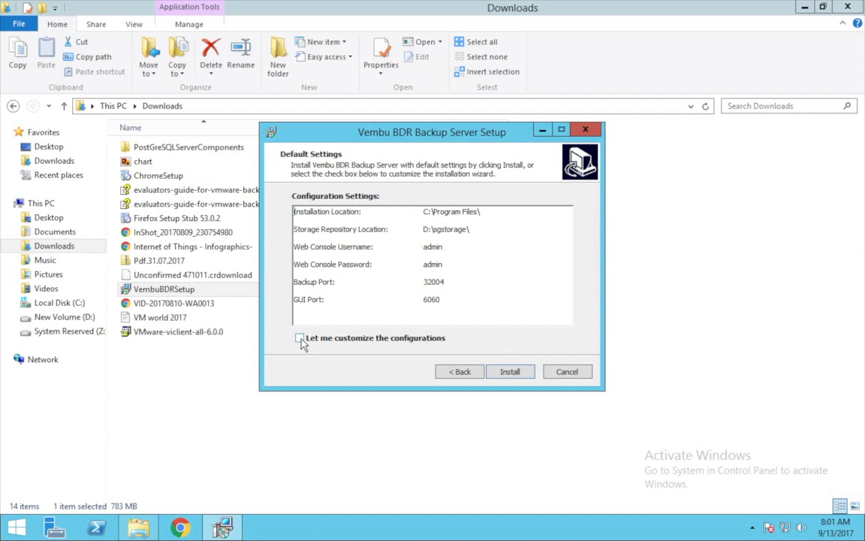
{"action": "left_click", "coordinate": [301, 340]}
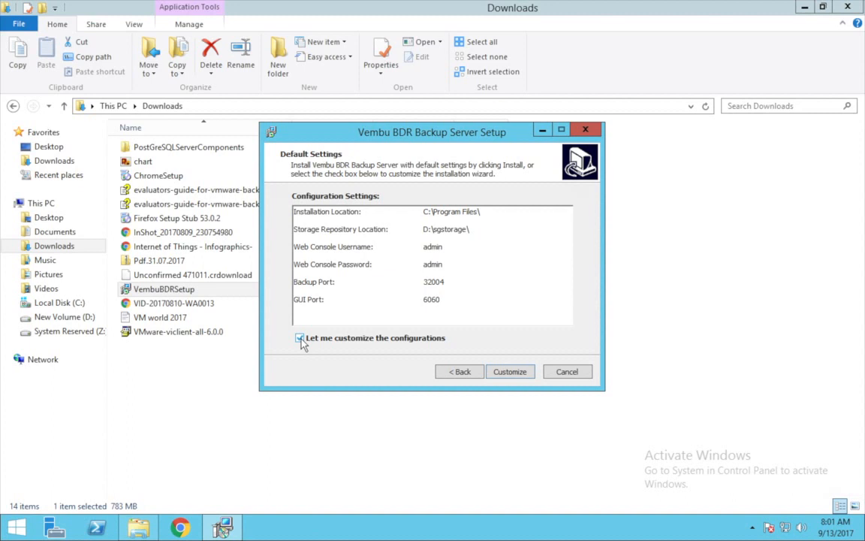
{"action": "left_click", "coordinate": [301, 336]}
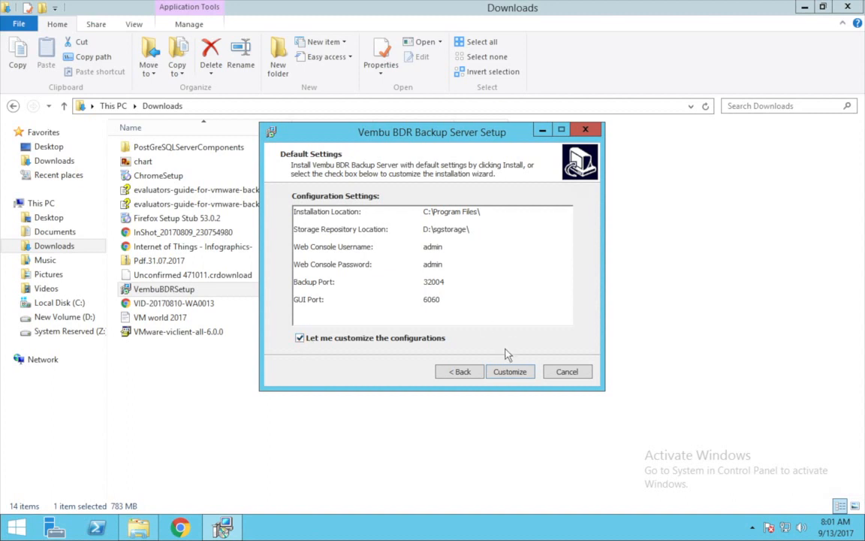
Step: Proceed to the PostgreSQL Server configuration, keeping its default instance and locations
{"action": "left_click", "coordinate": [511, 371]}
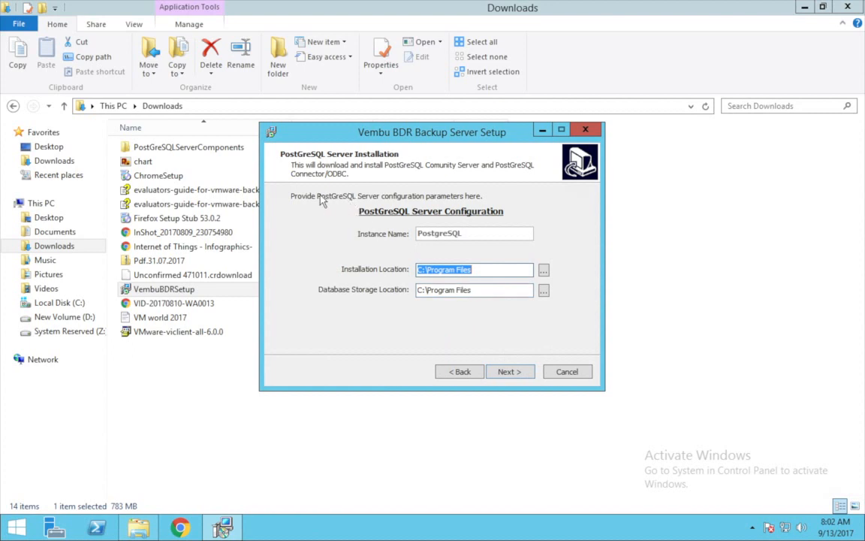
{"action": "mouse_move", "coordinate": [481, 180]}
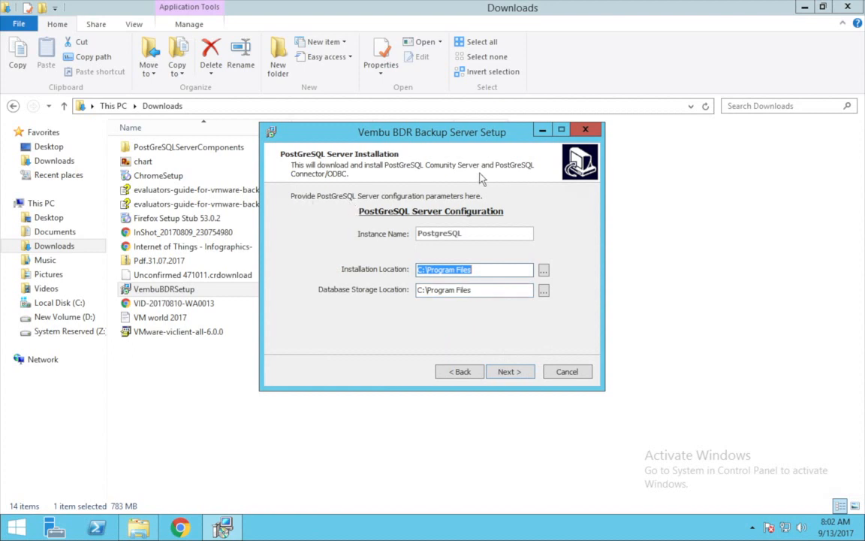
{"action": "mouse_move", "coordinate": [305, 186]}
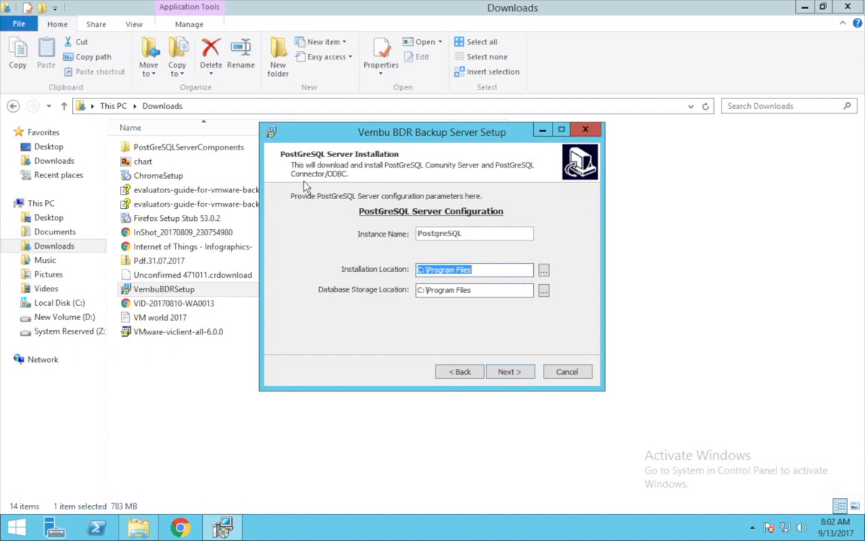
{"action": "mouse_move", "coordinate": [553, 342]}
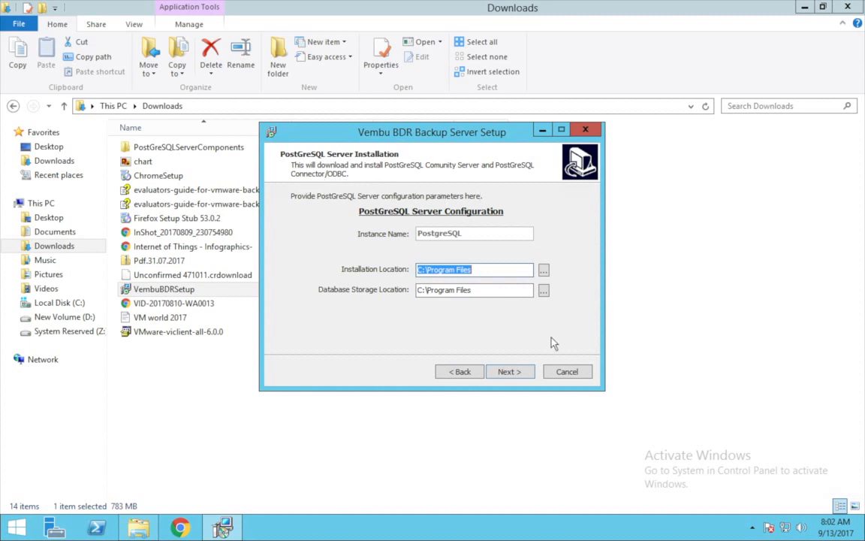
{"action": "mouse_move", "coordinate": [510, 293]}
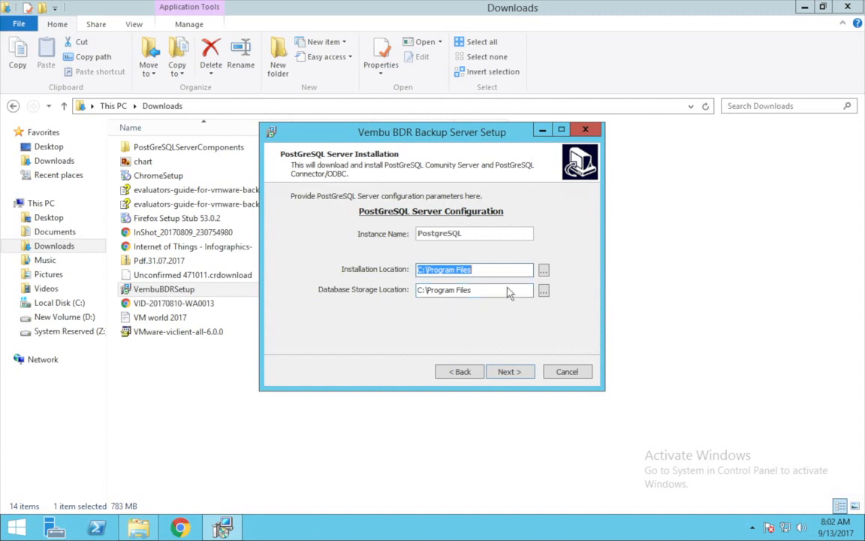
{"action": "mouse_move", "coordinate": [397, 252]}
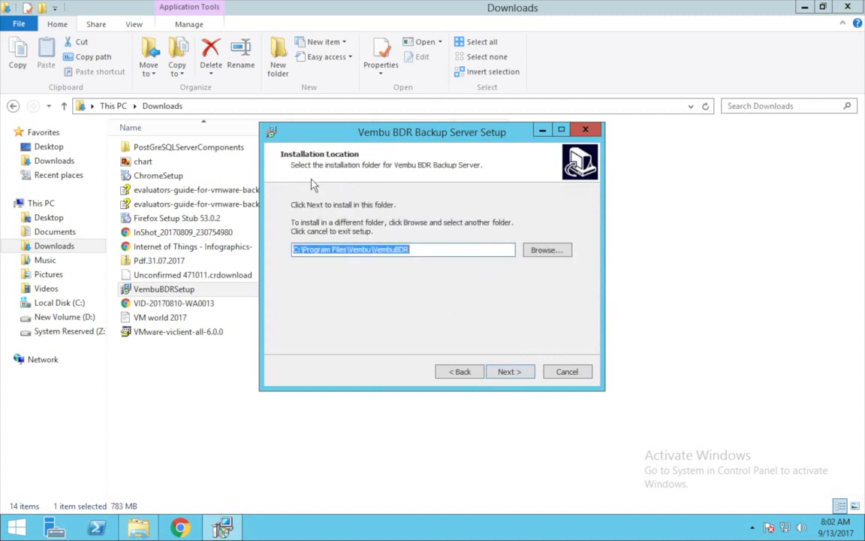
{"action": "mouse_move", "coordinate": [358, 283]}
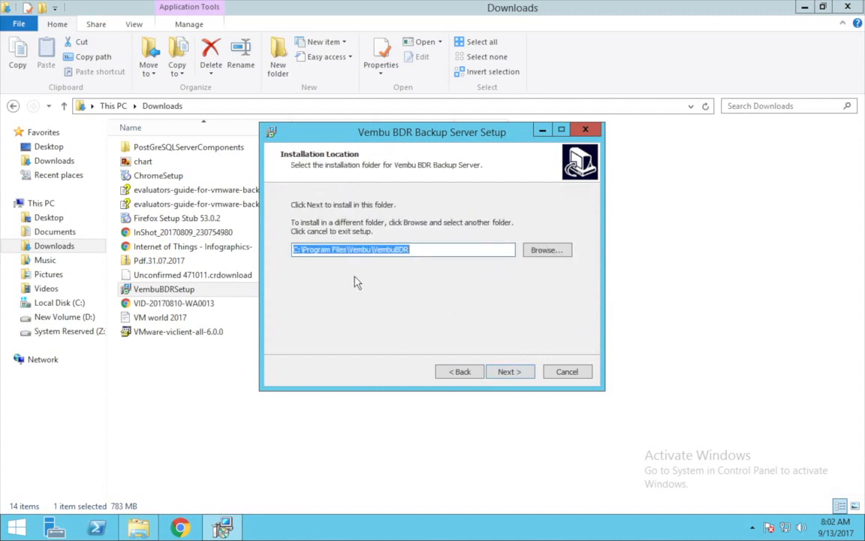
Step: Keep the default install folder and set the storage repository to local drive C:\
{"action": "left_click", "coordinate": [511, 371]}
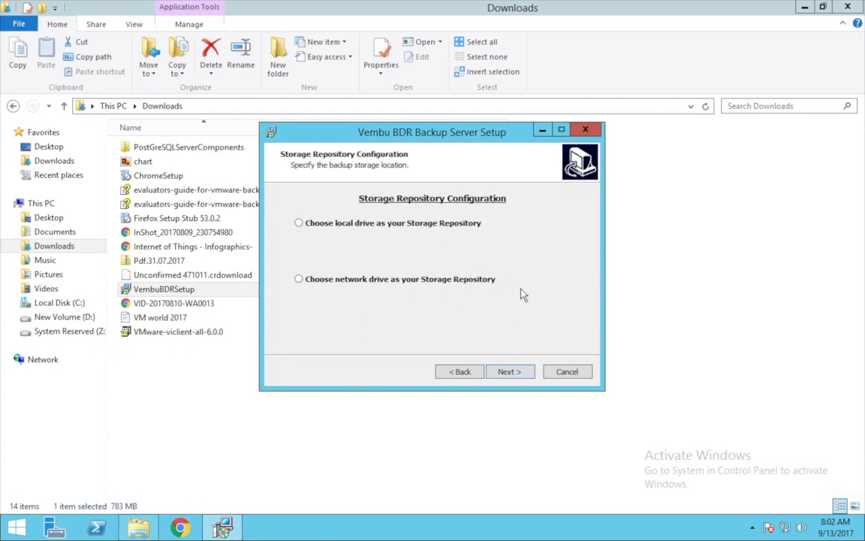
{"action": "left_click", "coordinate": [299, 222]}
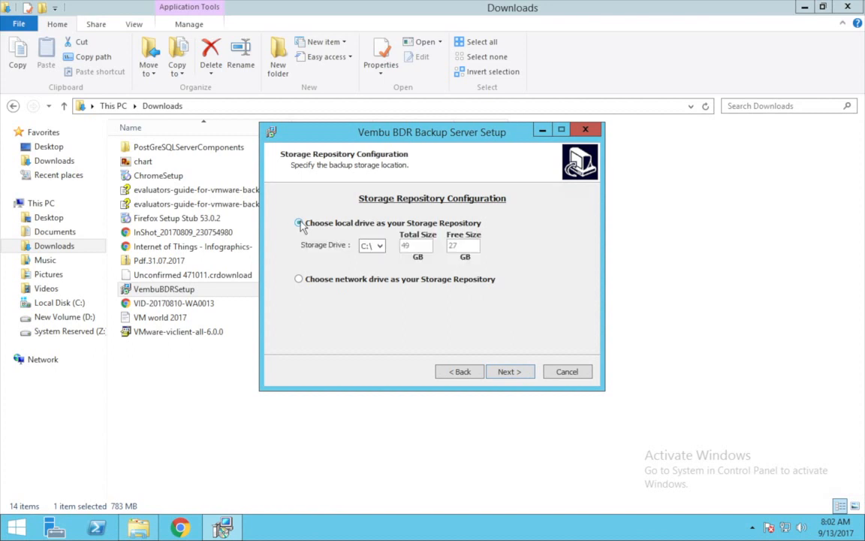
{"action": "left_click", "coordinate": [299, 223]}
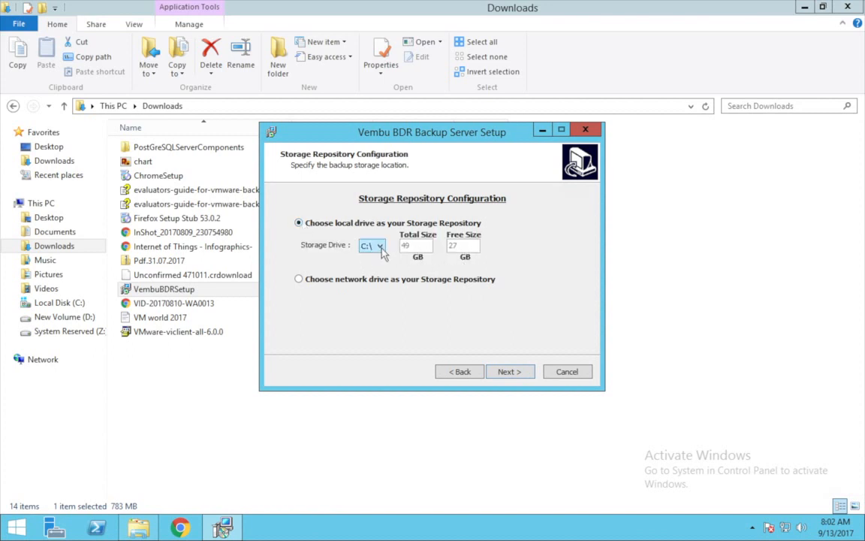
{"action": "left_click", "coordinate": [511, 371]}
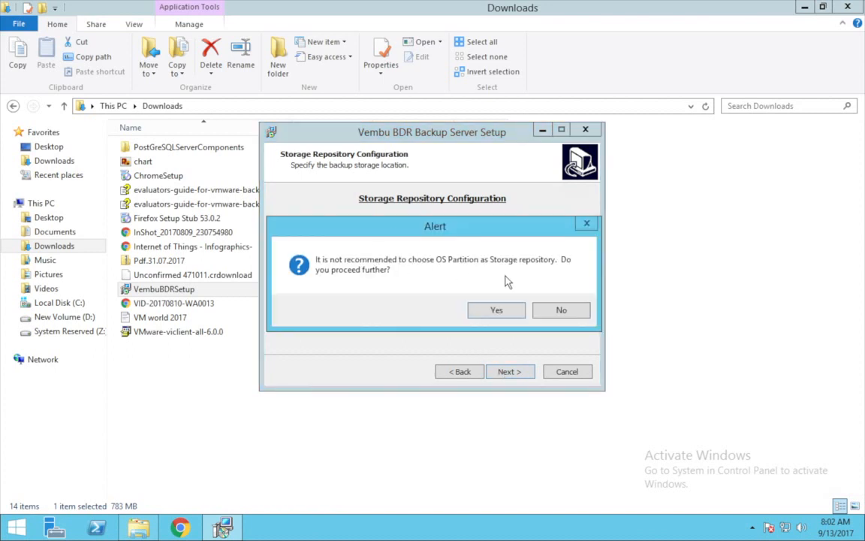
Step: Accept the OS-partition warning and keep WebServer Port 6060 with default admin credentials
{"action": "left_click", "coordinate": [496, 310]}
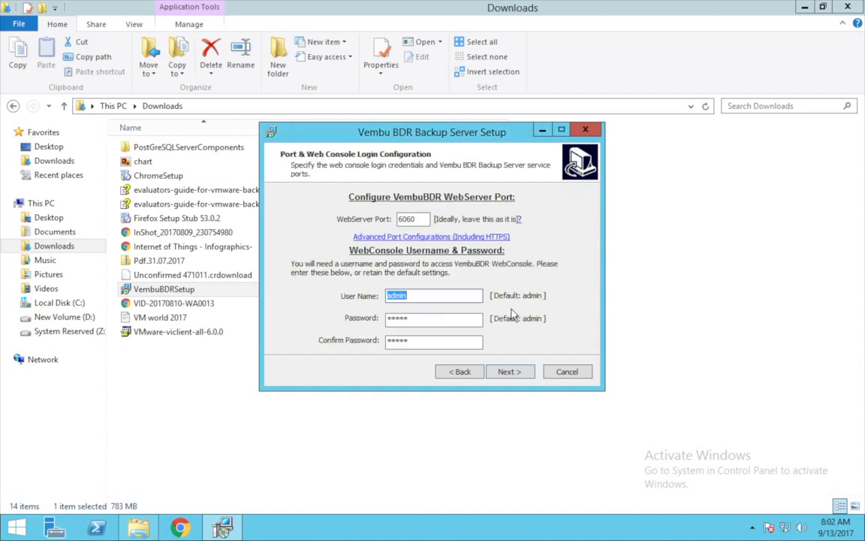
{"action": "mouse_move", "coordinate": [448, 239]}
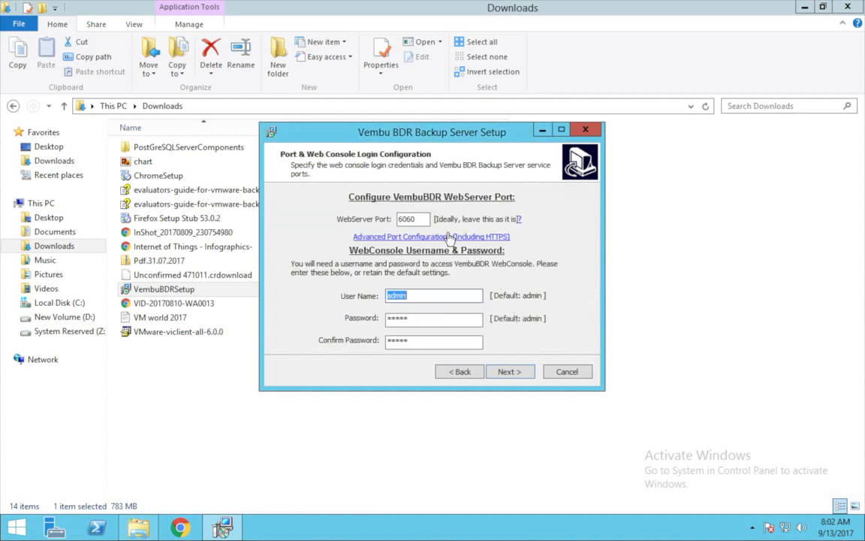
{"action": "mouse_move", "coordinate": [404, 235]}
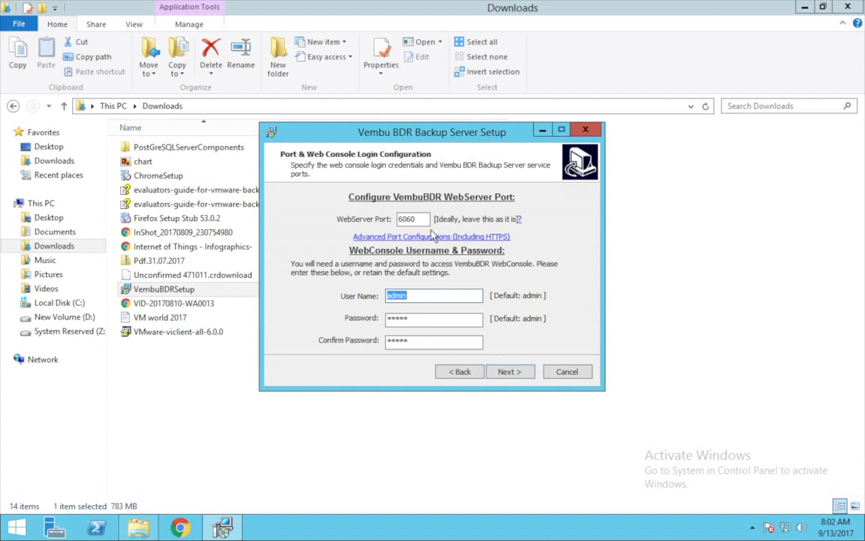
{"action": "mouse_move", "coordinate": [513, 231]}
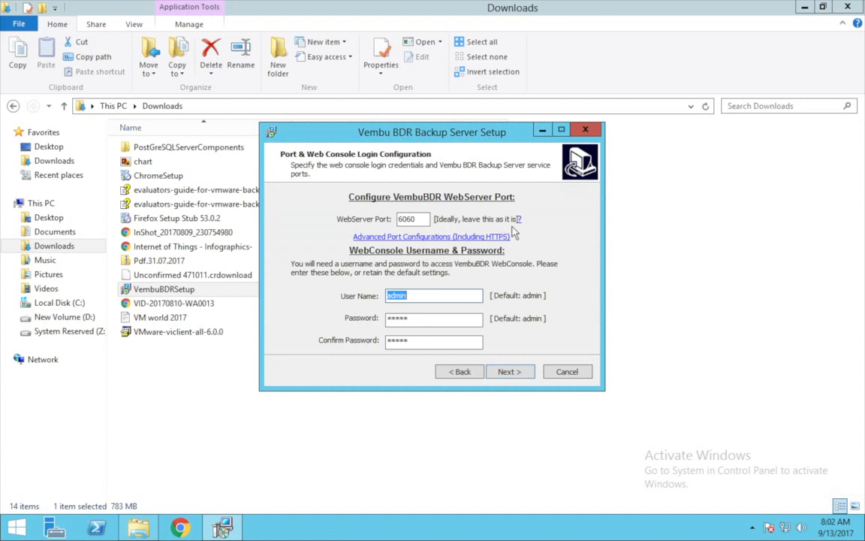
{"action": "mouse_move", "coordinate": [518, 231]}
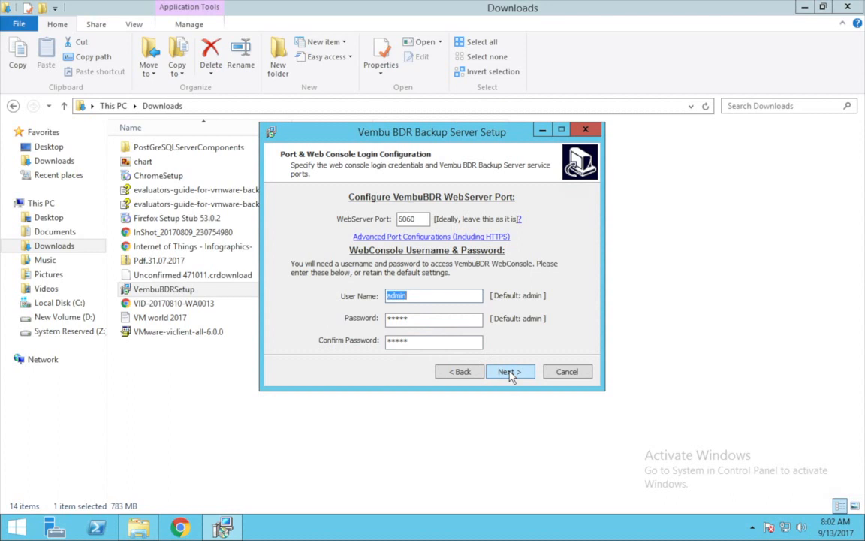
{"action": "left_click", "coordinate": [511, 371]}
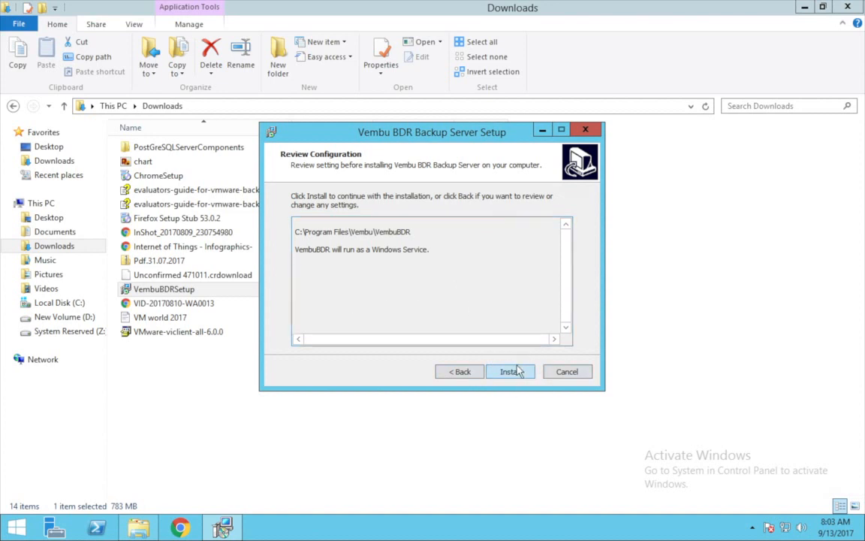
Step: Install the backup server and sign in to the localhost:6060 web console as admin
{"action": "left_click", "coordinate": [511, 371]}
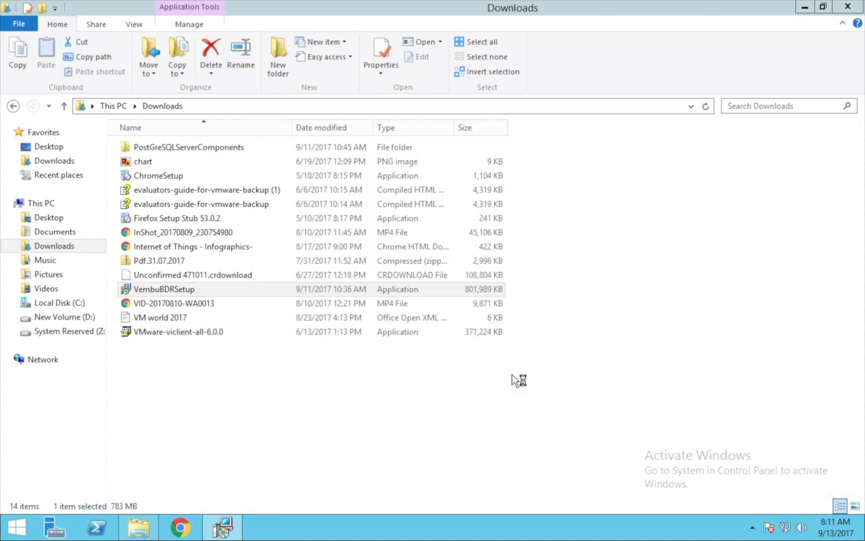
{"action": "type", "text": "admin"}
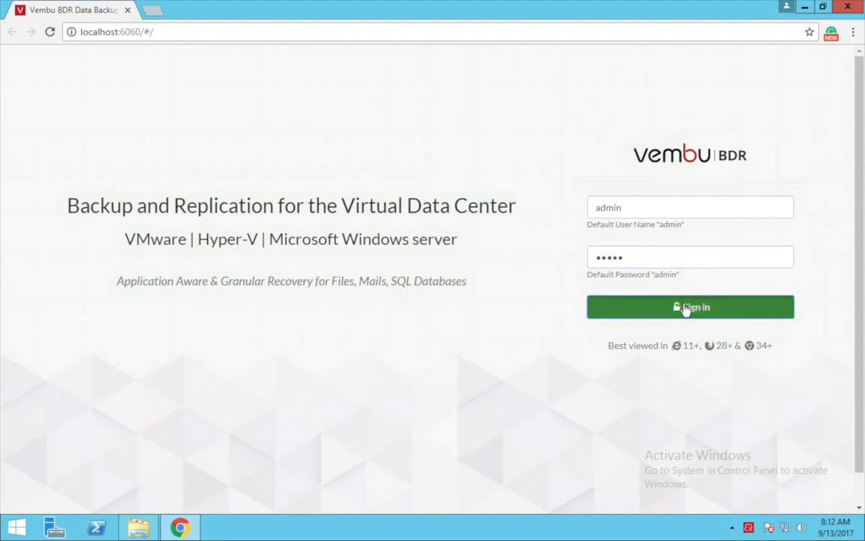
{"action": "left_click", "coordinate": [690, 306]}
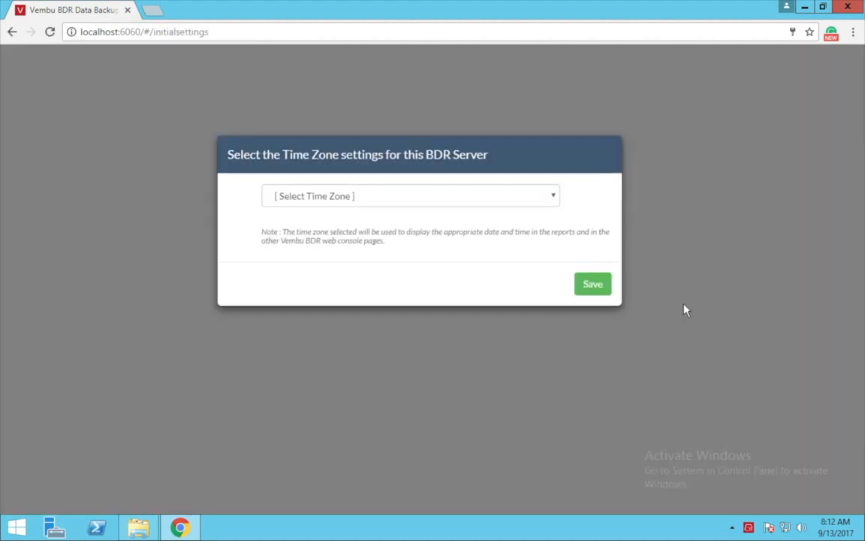
Step: Set the time zone to (UTC+05:30) Chennai, Kolkata, Mumbai, New Delhi and save
{"action": "left_click", "coordinate": [410, 195]}
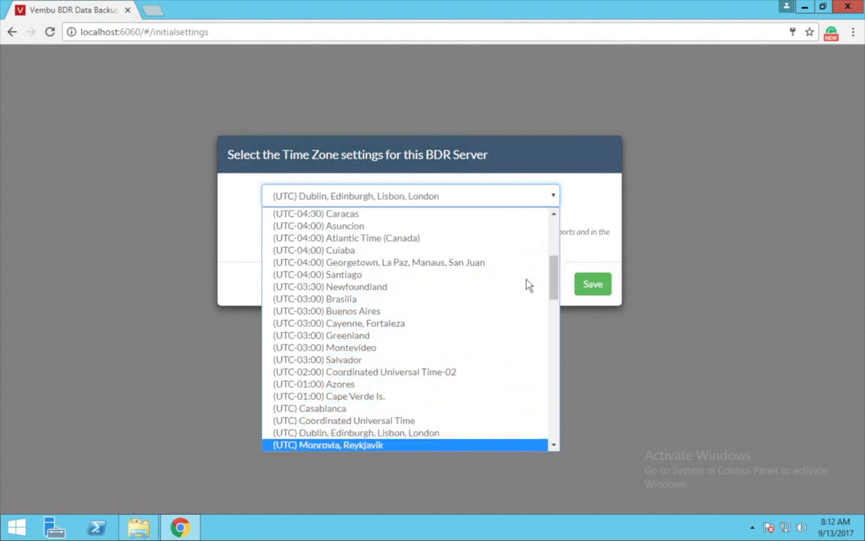
{"action": "left_click", "coordinate": [382, 335]}
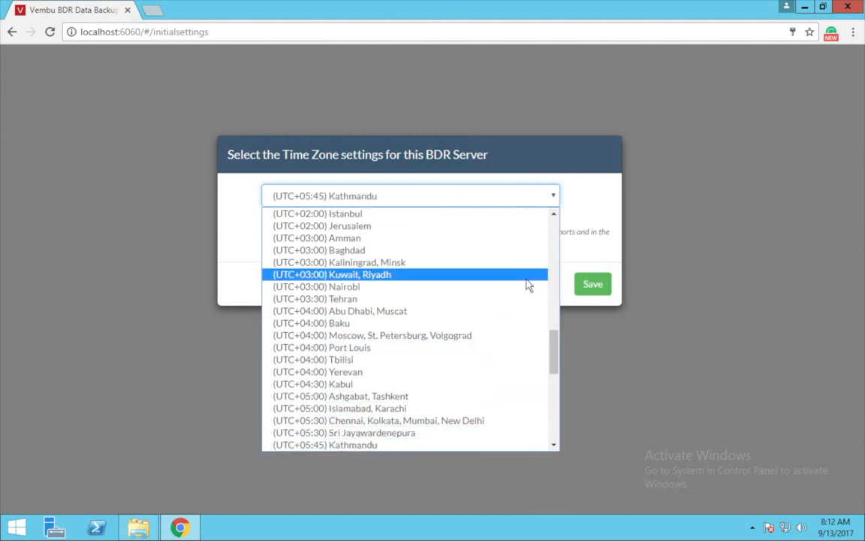
{"action": "left_click", "coordinate": [379, 421]}
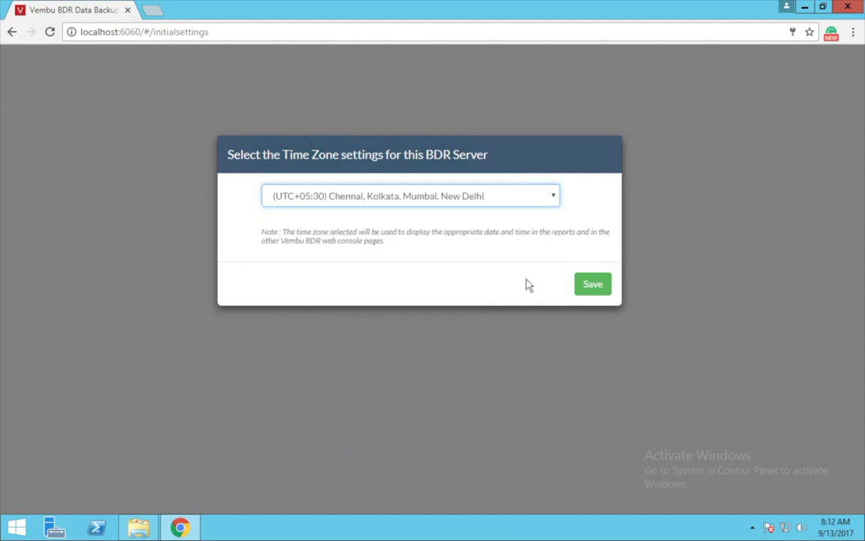
{"action": "left_click", "coordinate": [592, 284]}
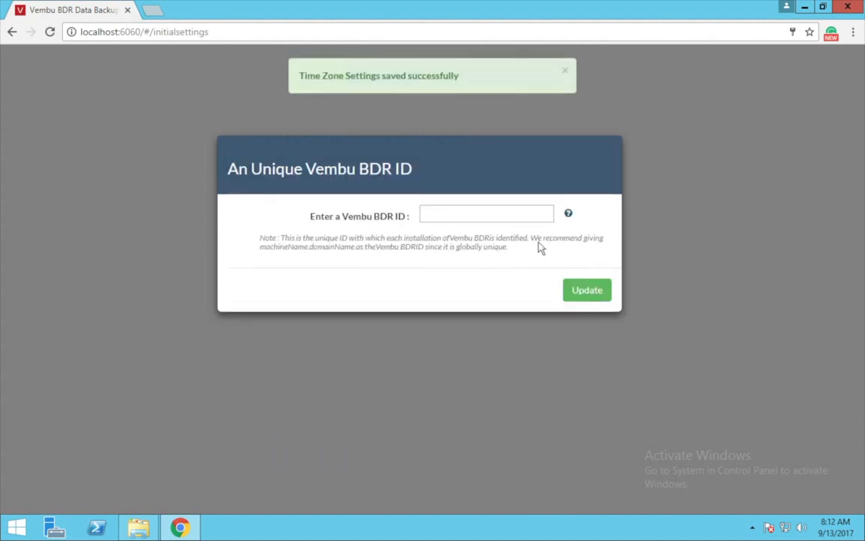
Step: Set the Vembu BDR ID to 192.168.108.219 and update it
{"action": "type", "text": "1"}
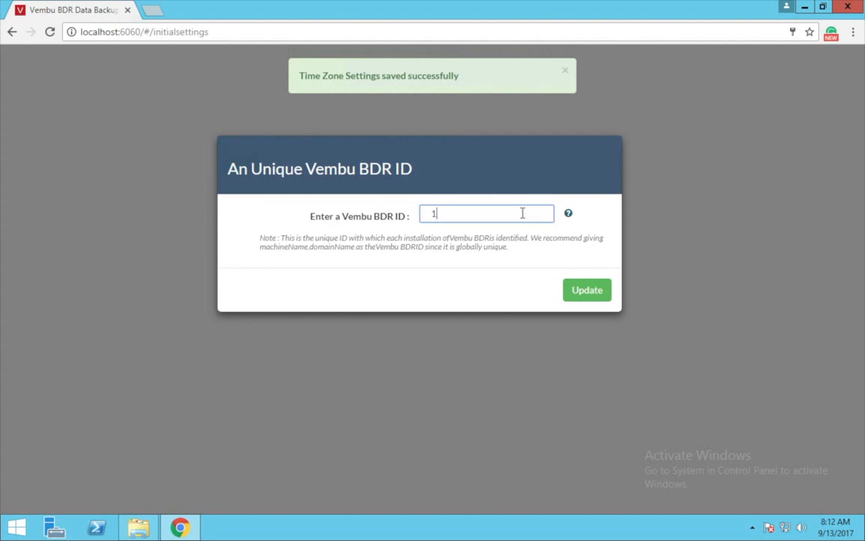
{"action": "type", "text": "92.168"}
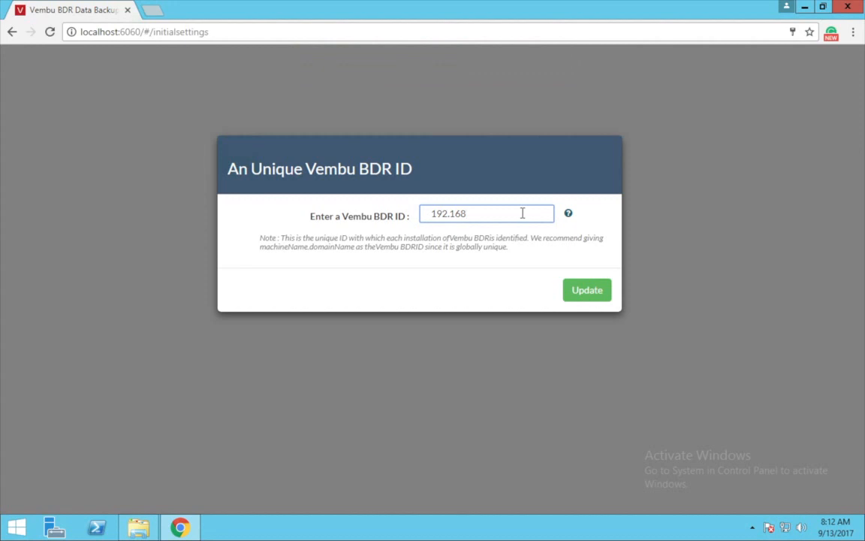
{"action": "type", "text": ".108"}
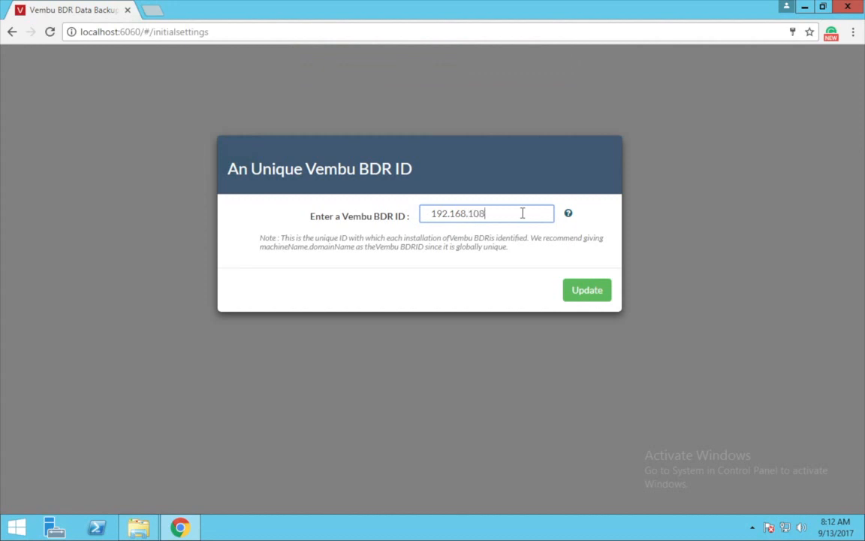
{"action": "type", "text": "219"}
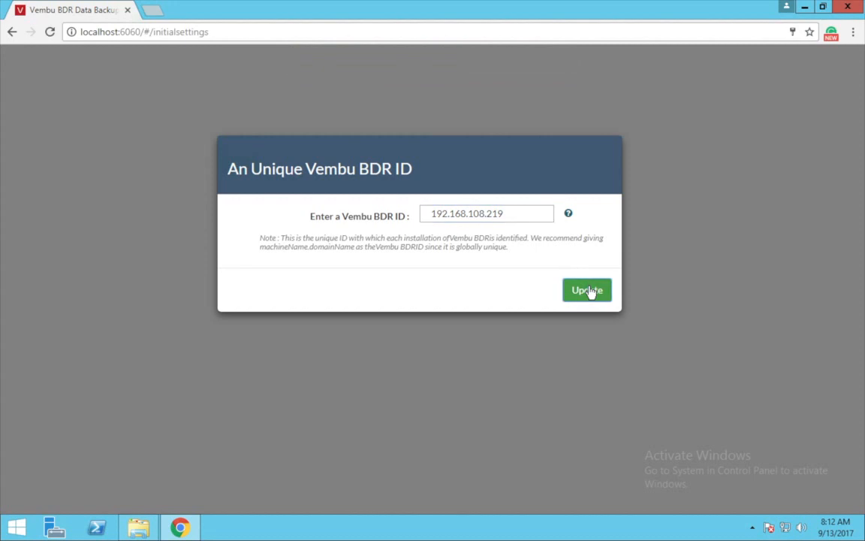
{"action": "left_click", "coordinate": [586, 290]}
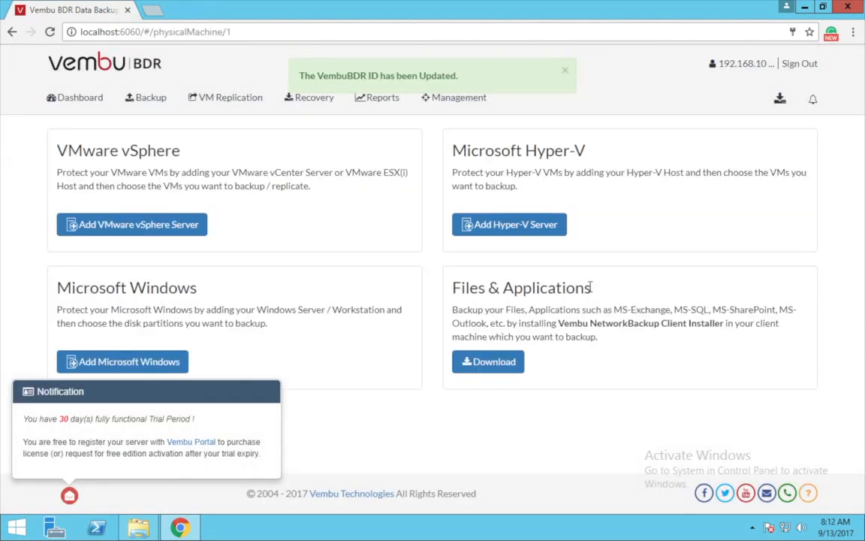
{"action": "mouse_move", "coordinate": [129, 442]}
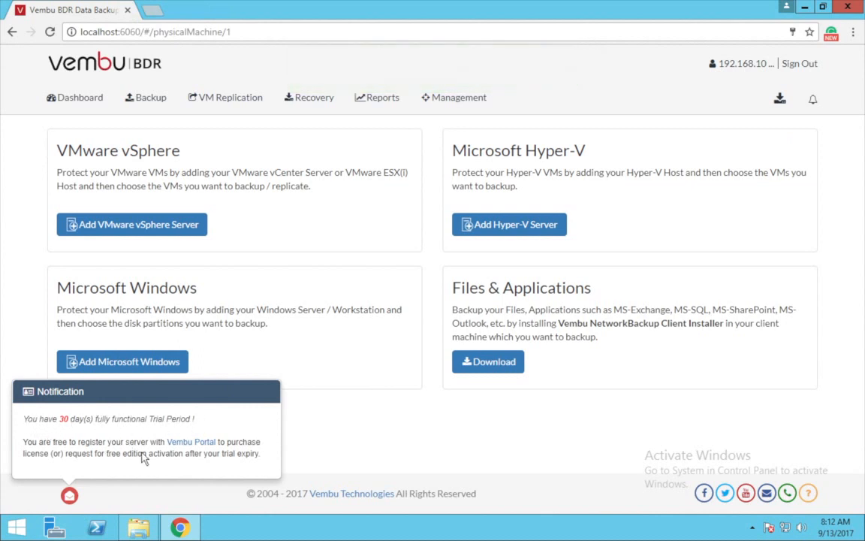
{"action": "mouse_move", "coordinate": [54, 467]}
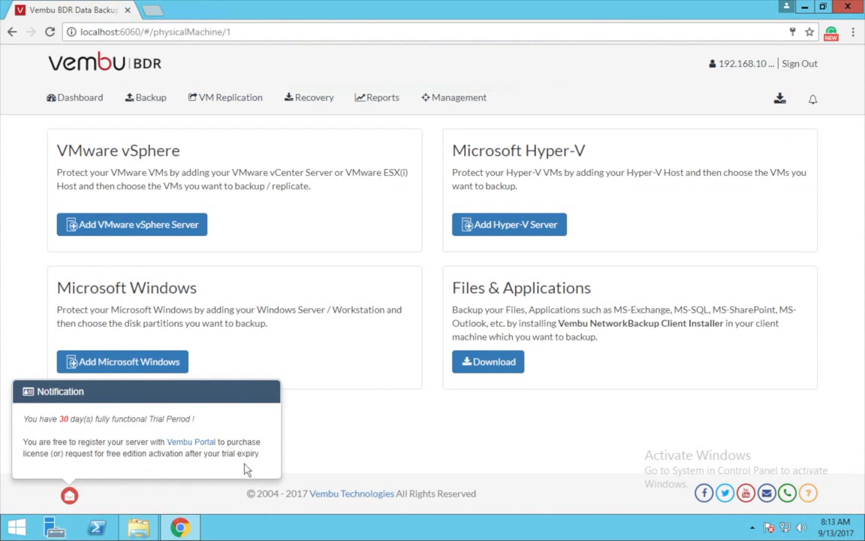
{"action": "mouse_move", "coordinate": [89, 494]}
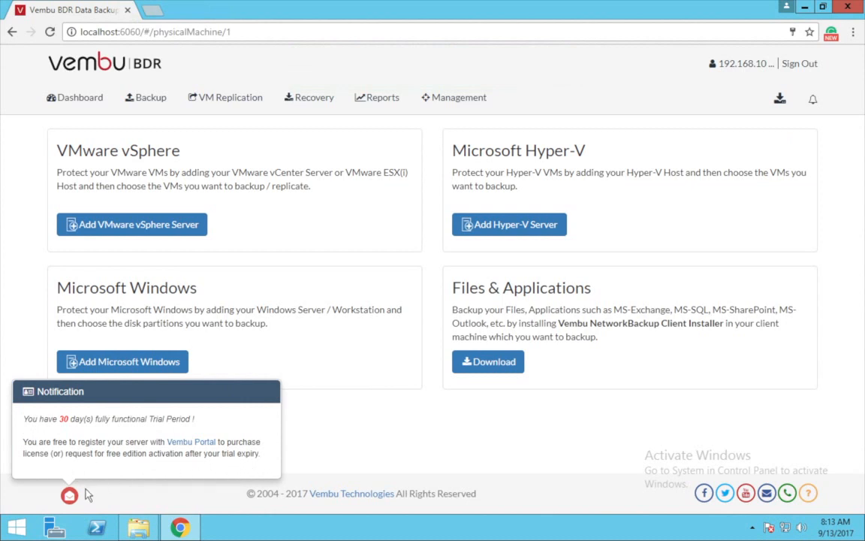
Step: Close the trial-period notification panel via the bell icon
{"action": "left_click", "coordinate": [69, 494]}
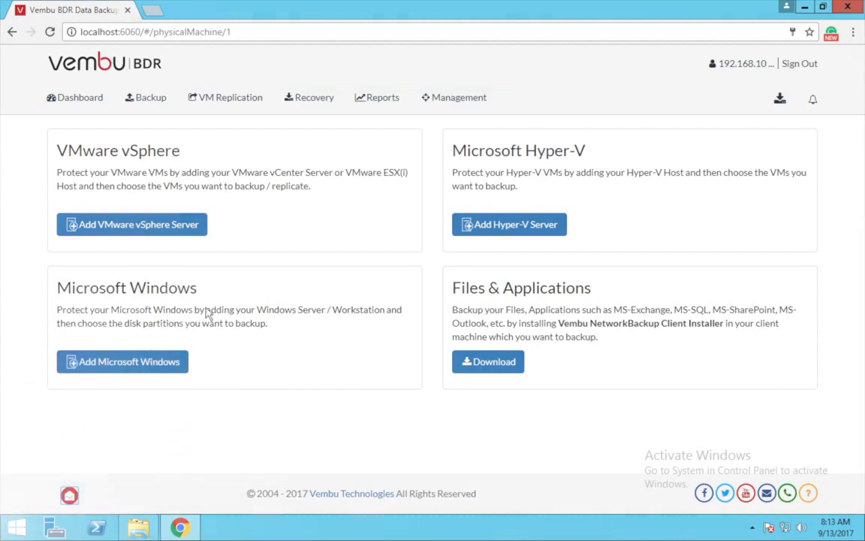